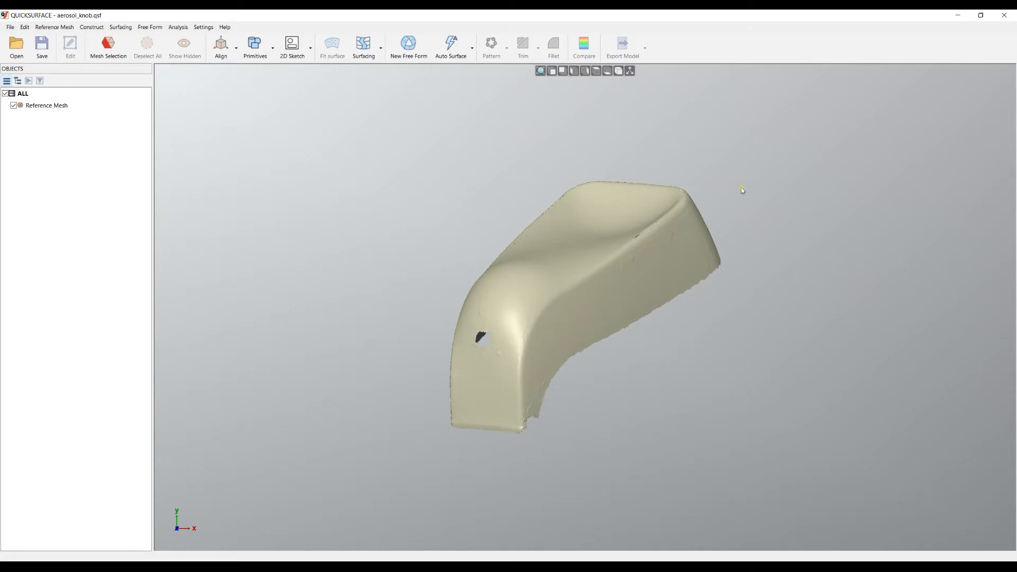
mouse_move(533, 201)
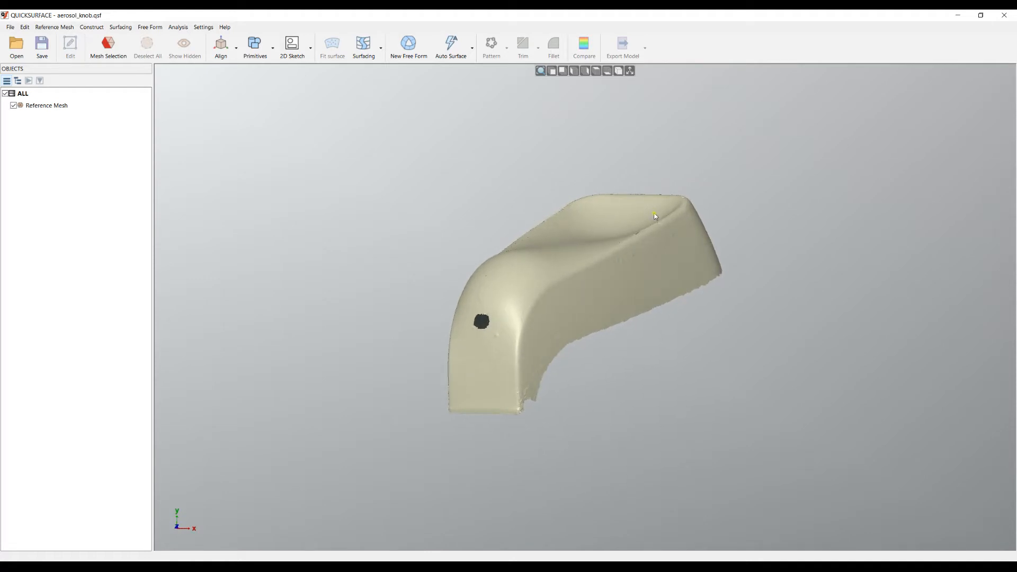
mouse_move(749, 212)
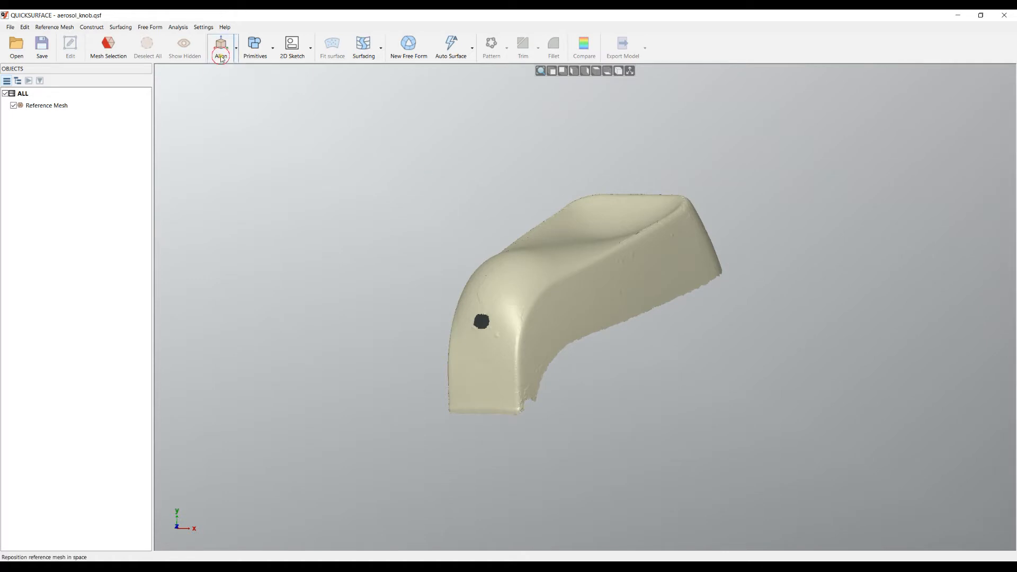
Start Align Interactive so the gumball handles appear on the knob mesh.
click(220, 45)
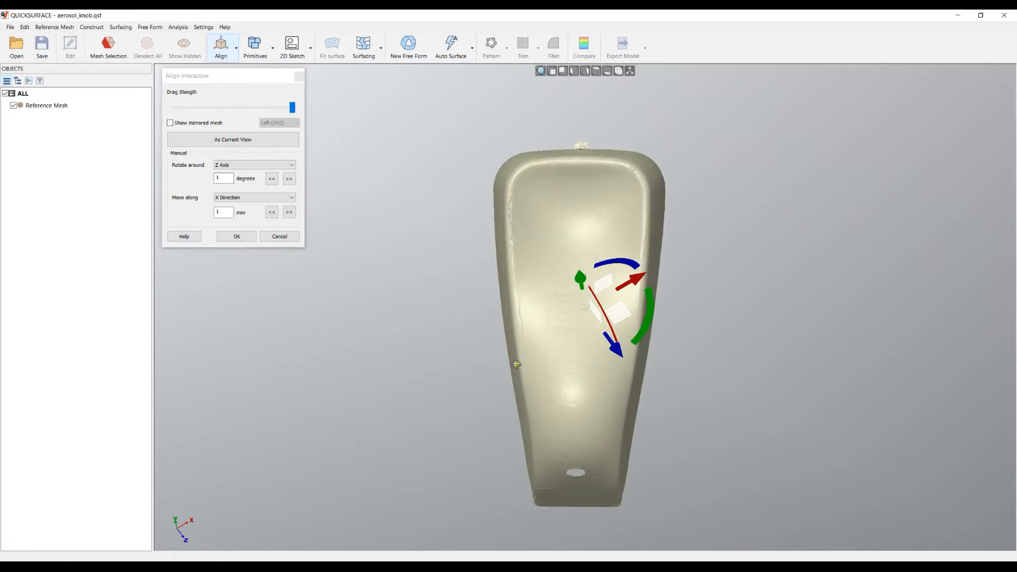
mouse_move(772, 332)
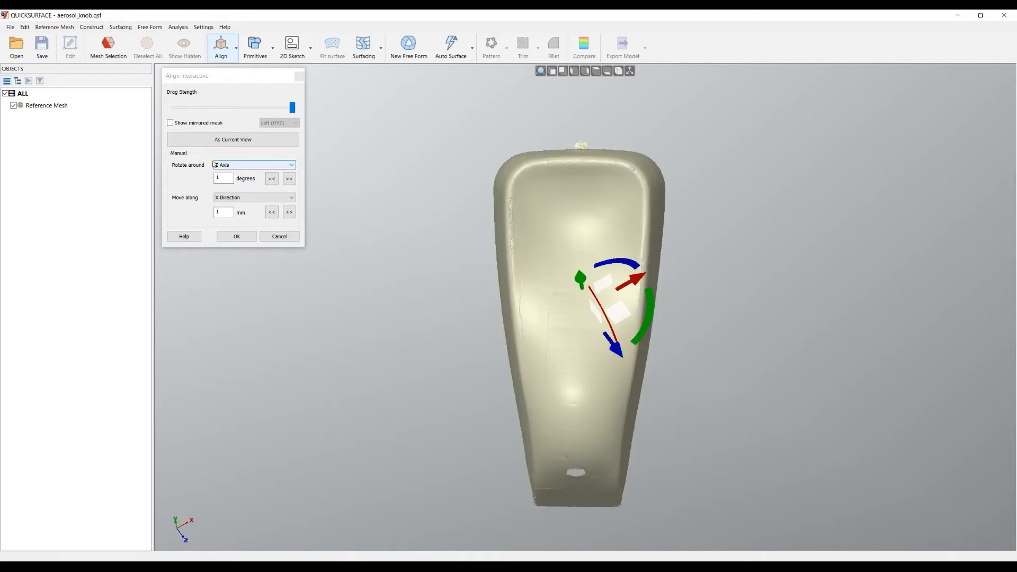
click(232, 140)
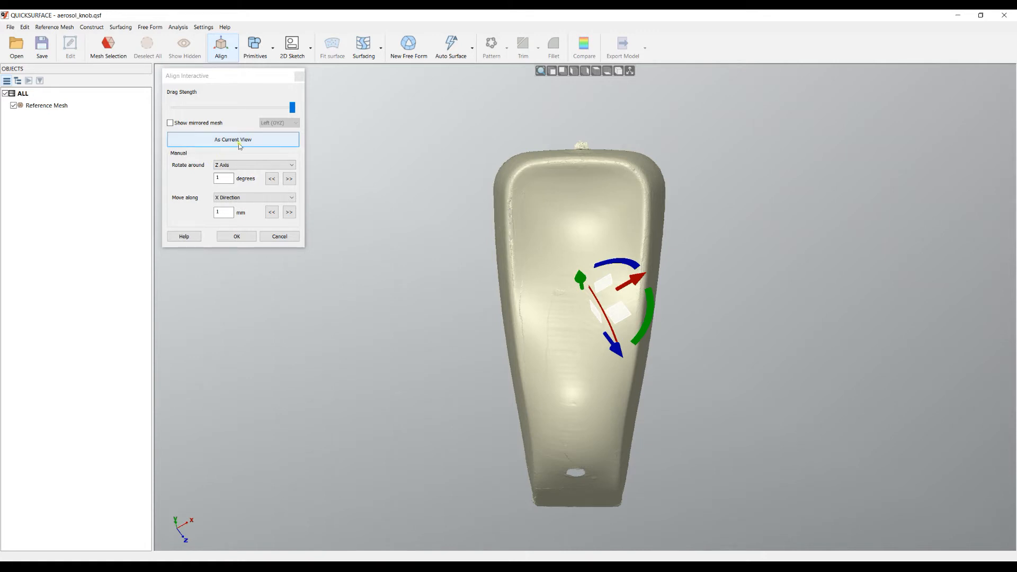
mouse_move(267, 141)
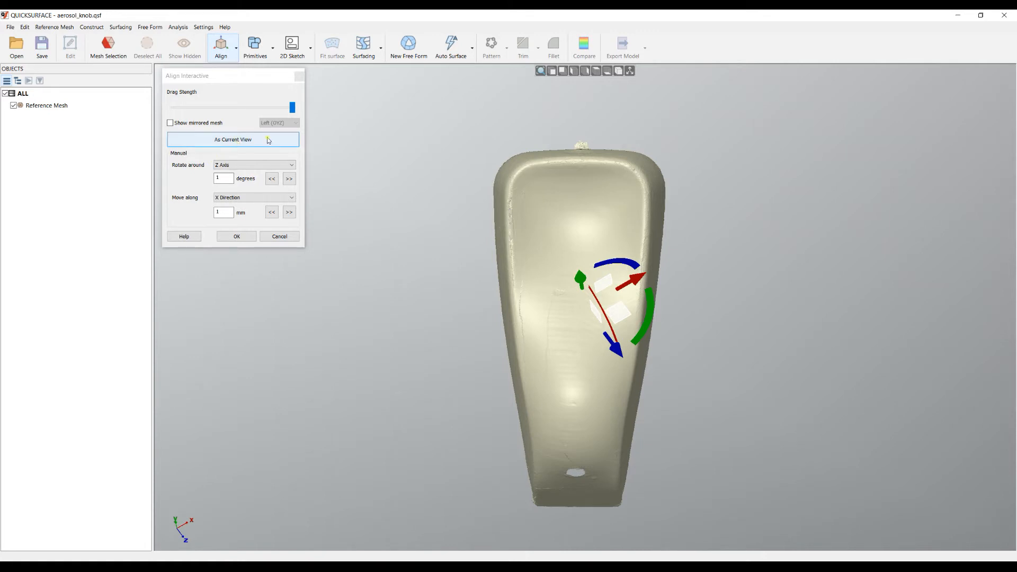
Align the knob mesh to the current head-on view so it sits square to the grid.
click(233, 139)
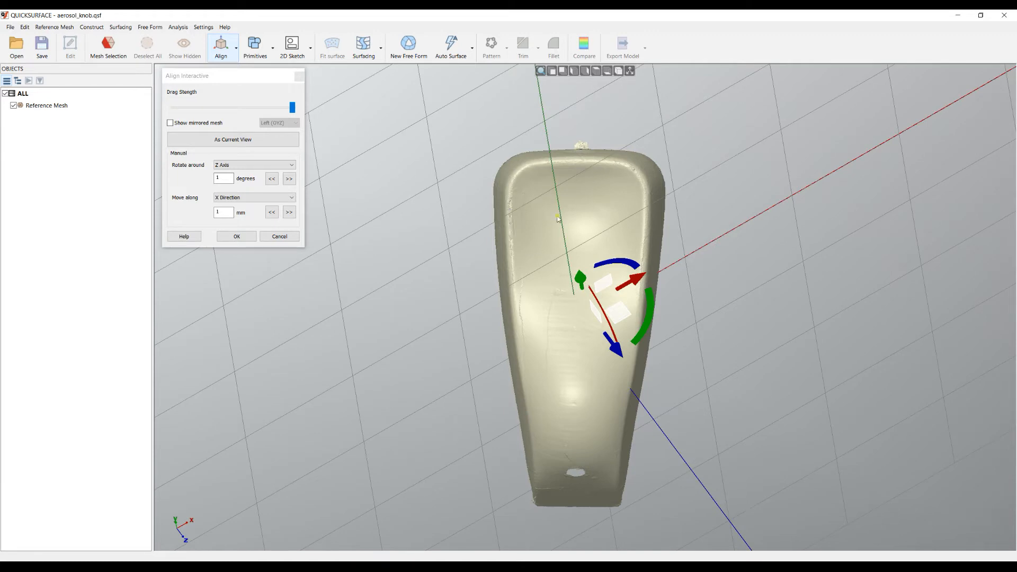
mouse_move(844, 263)
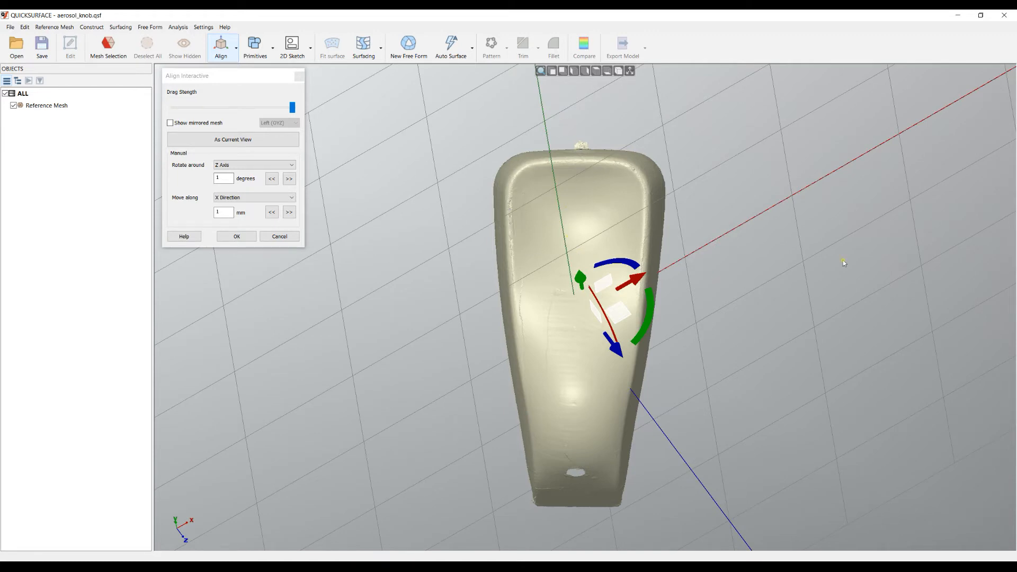
click(232, 140)
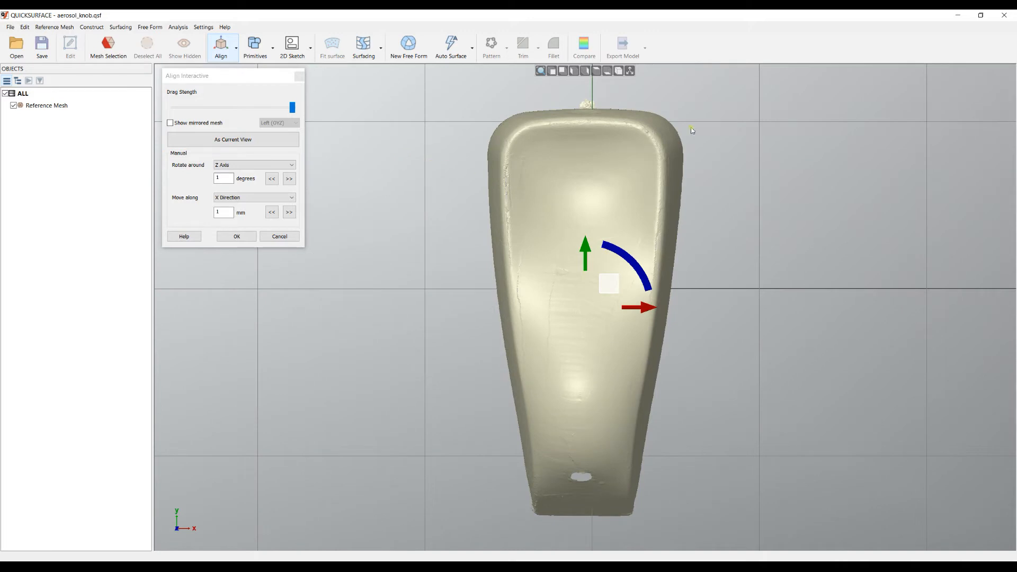
mouse_move(583, 179)
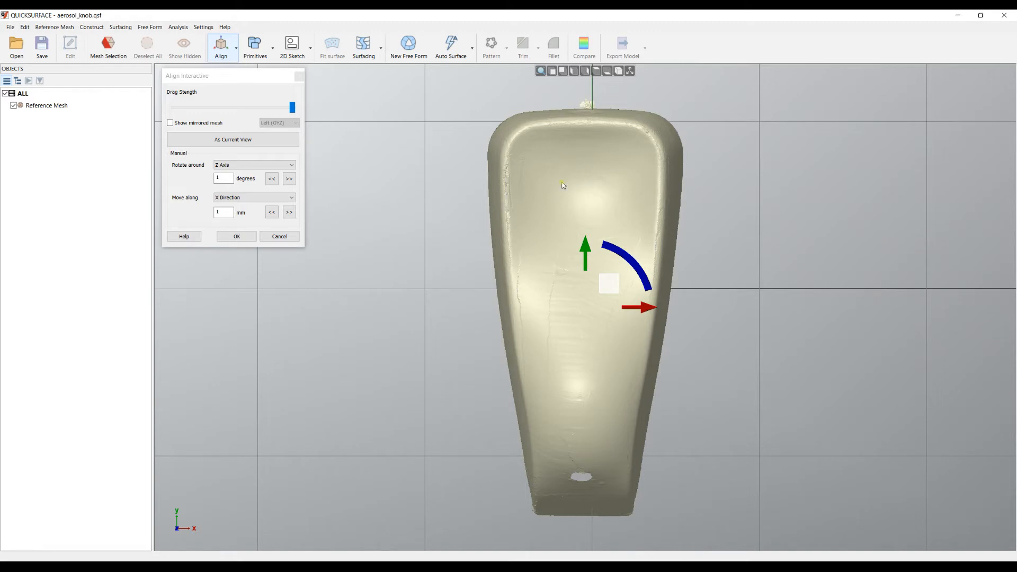
mouse_move(536, 182)
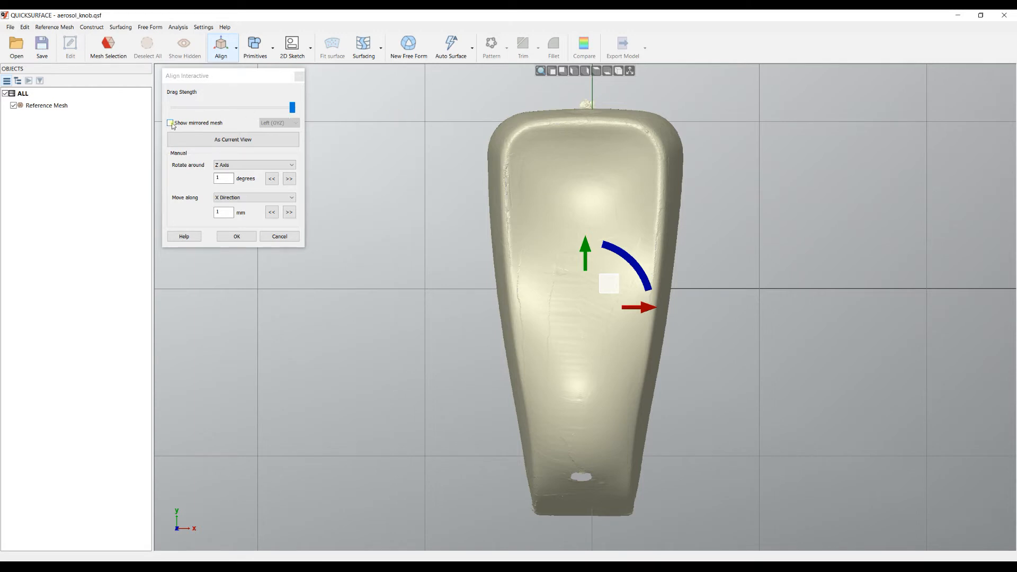
click(171, 123)
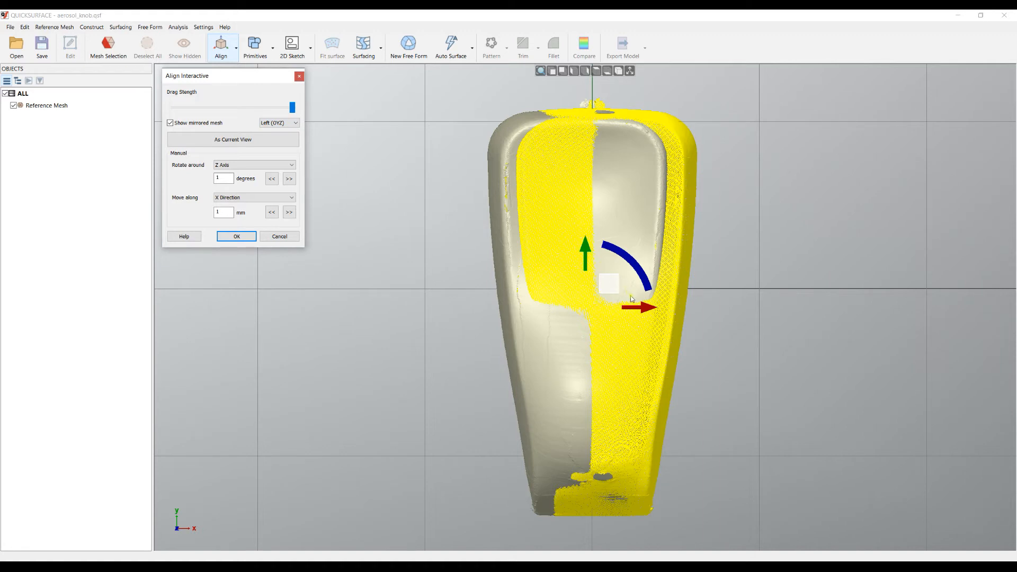
mouse_move(729, 316)
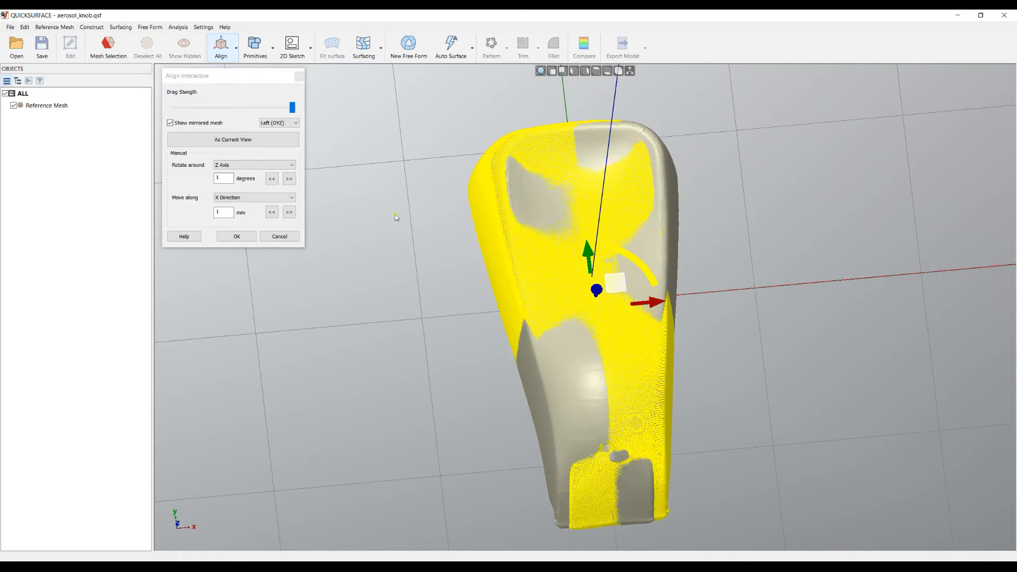
click(169, 123)
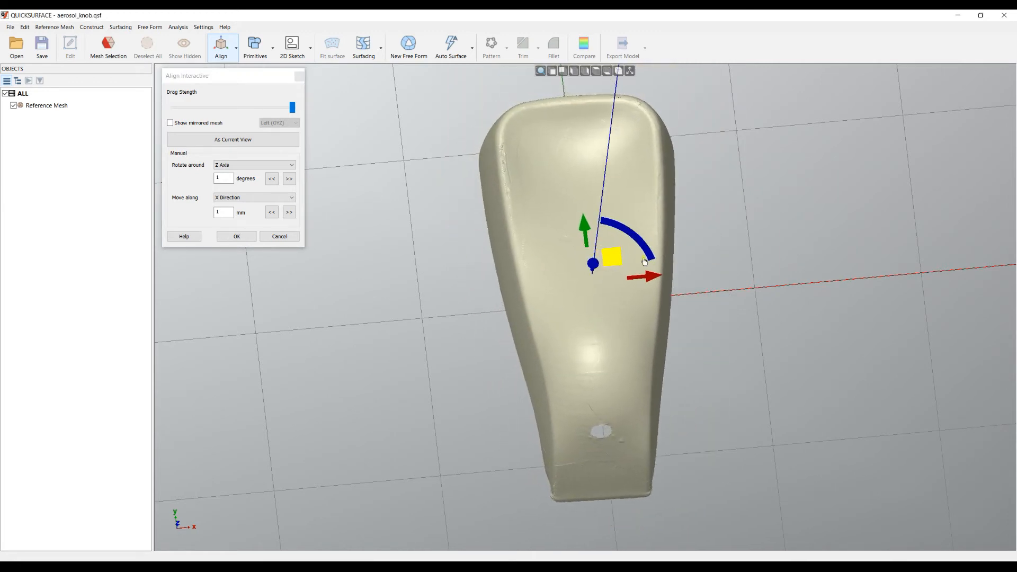
mouse_move(597, 70)
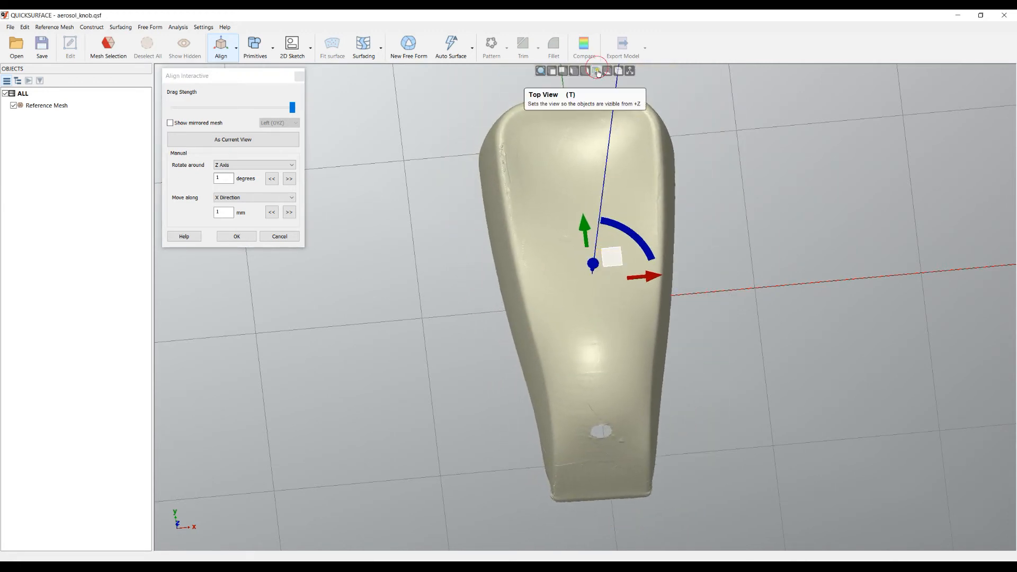
View the knob mesh from directly above over the grid and axes.
click(597, 71)
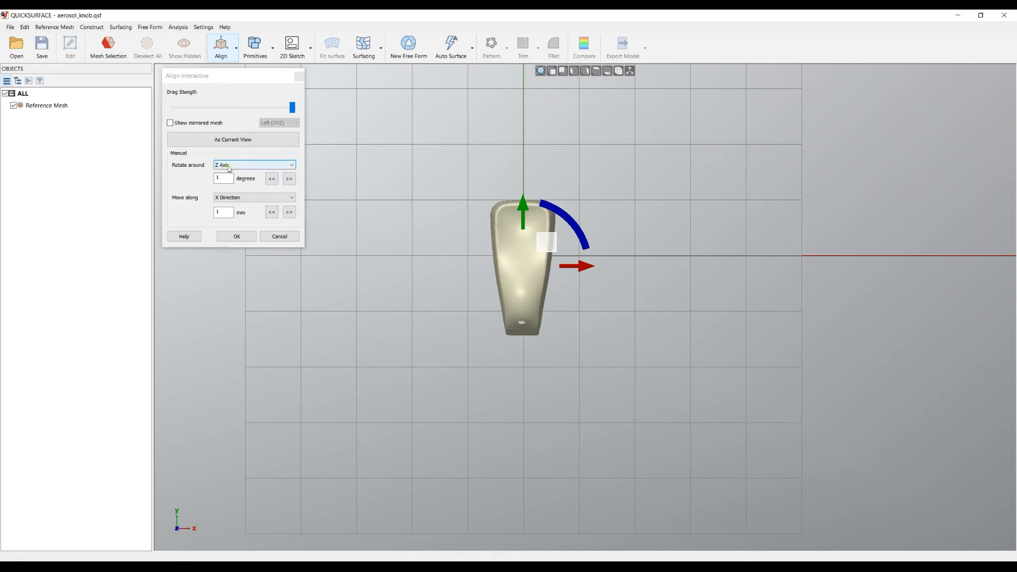
click(224, 212)
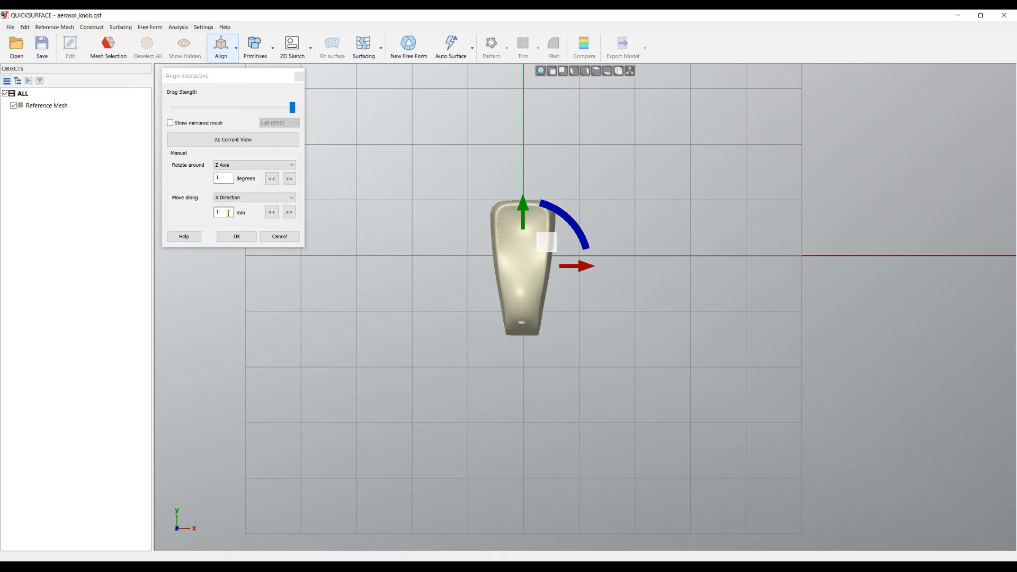
click(288, 212)
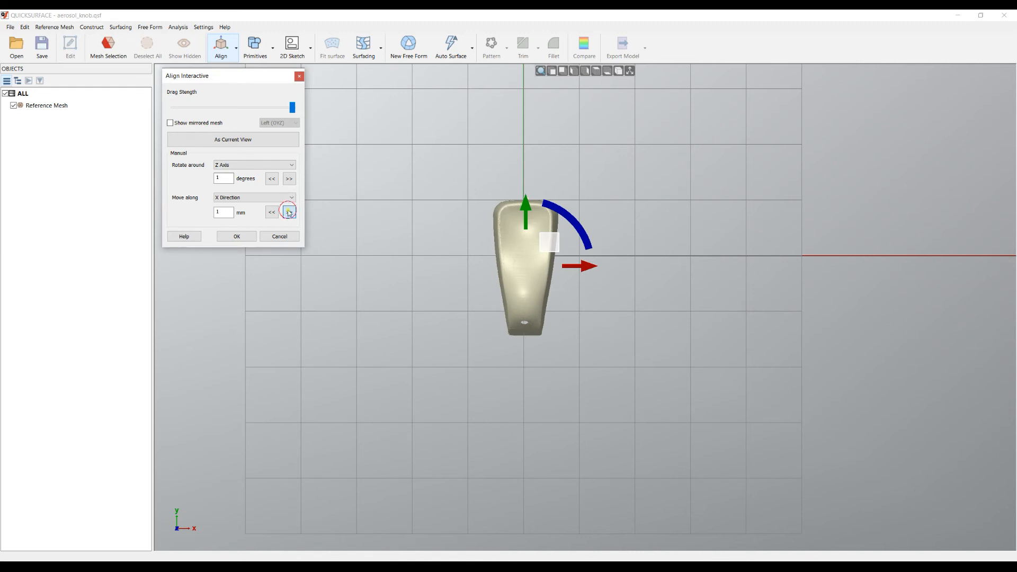
click(288, 212)
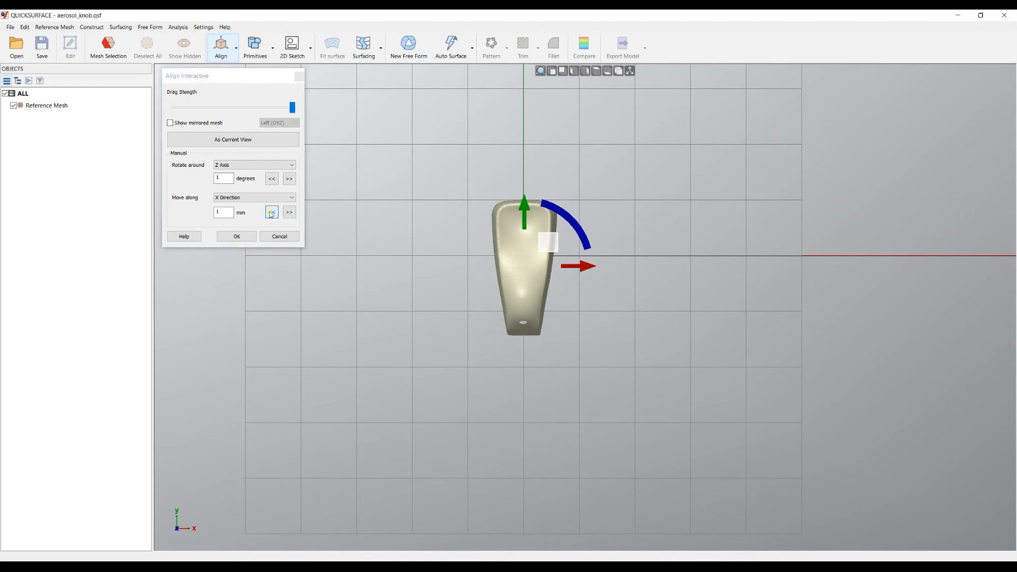
click(271, 212)
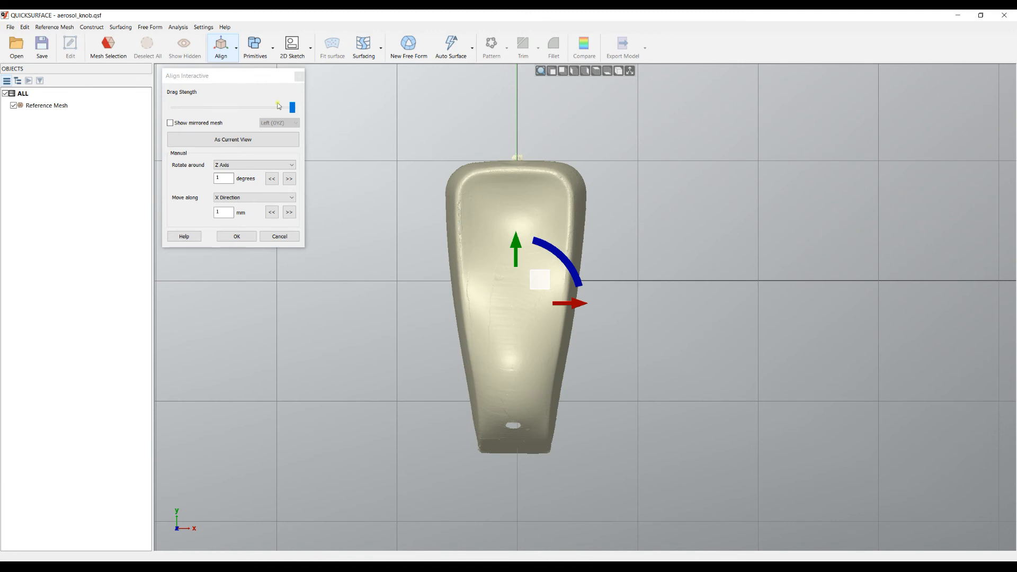
mouse_move(227, 111)
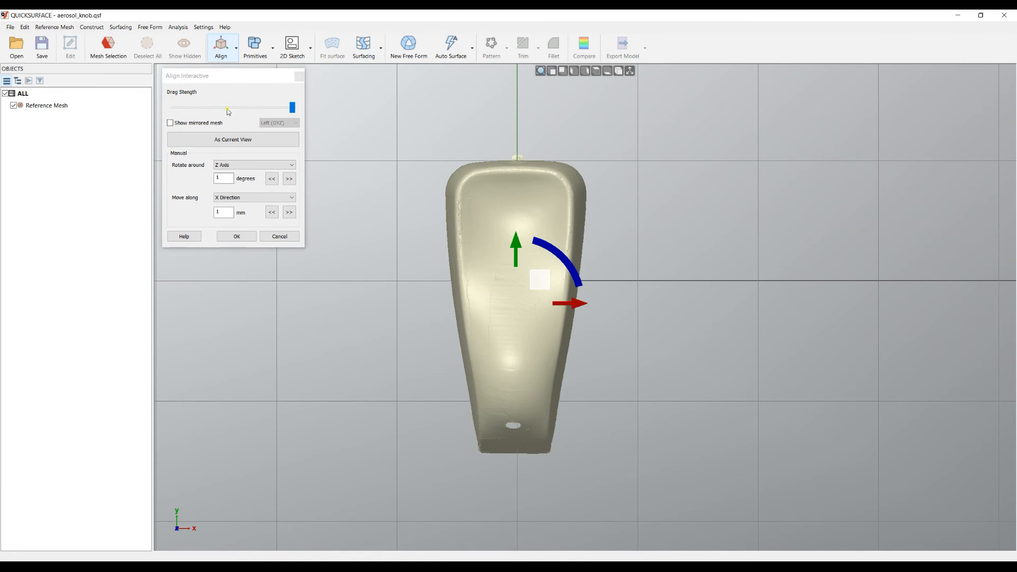
mouse_move(577, 206)
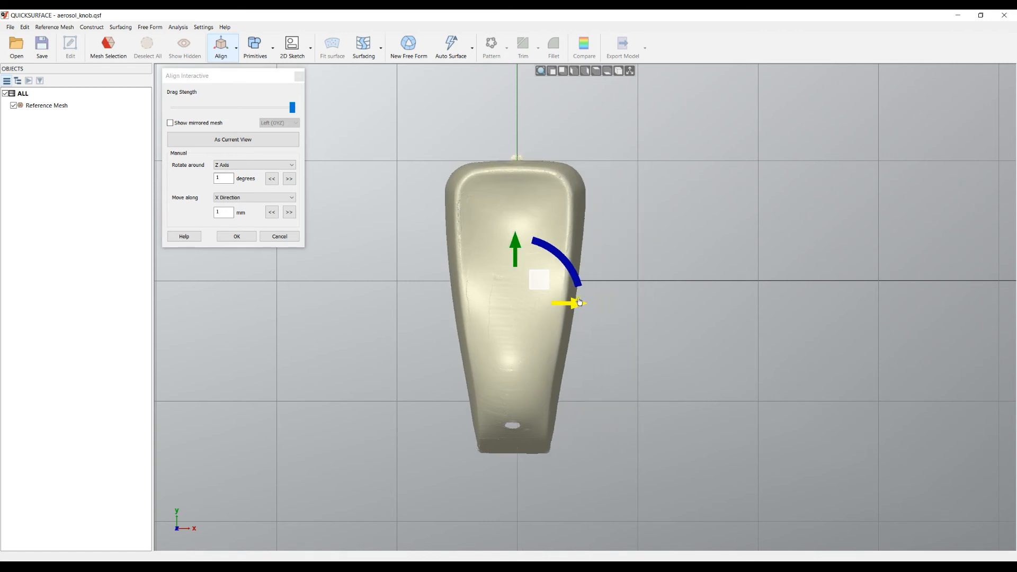
Lower the Drag Strength slider to its minimum for fine mesh movement.
scroll(up, 3)
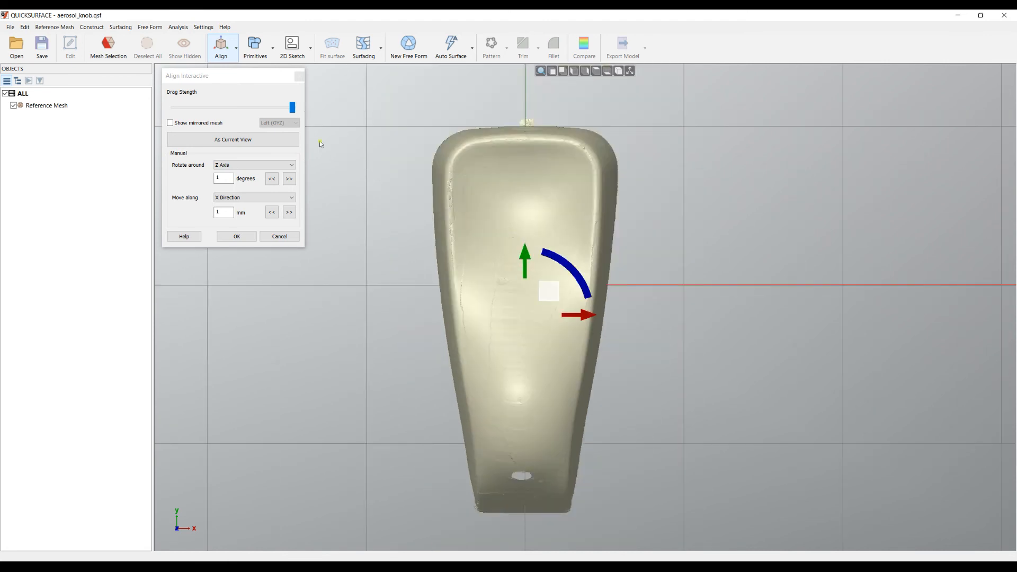
drag(293, 107, 180, 107)
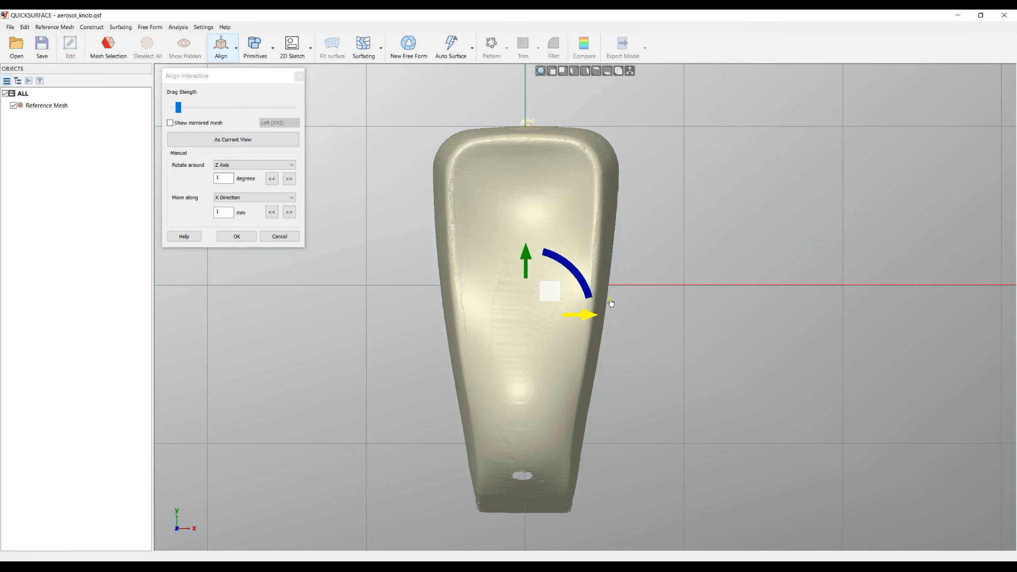
mouse_move(214, 94)
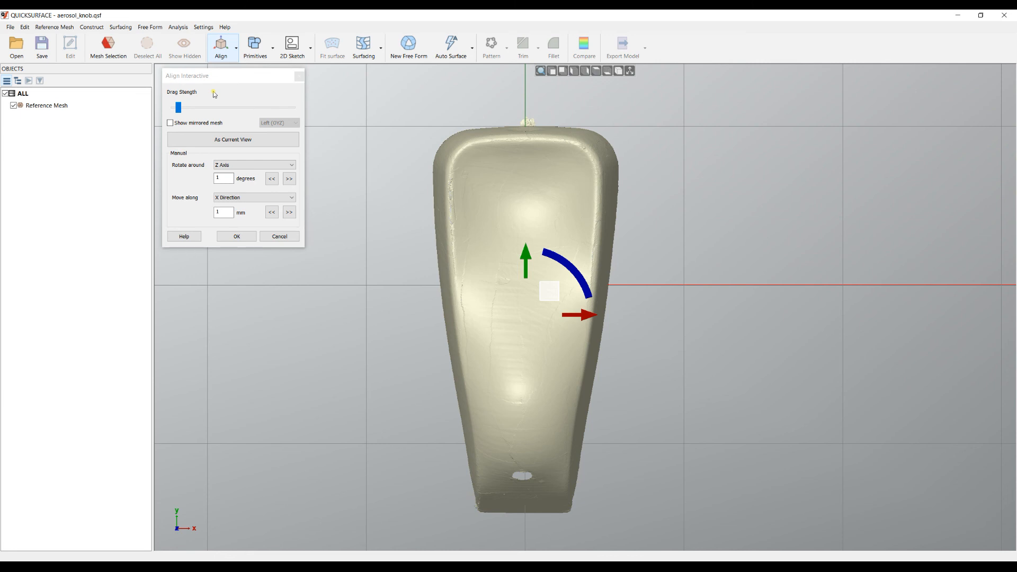
mouse_move(354, 125)
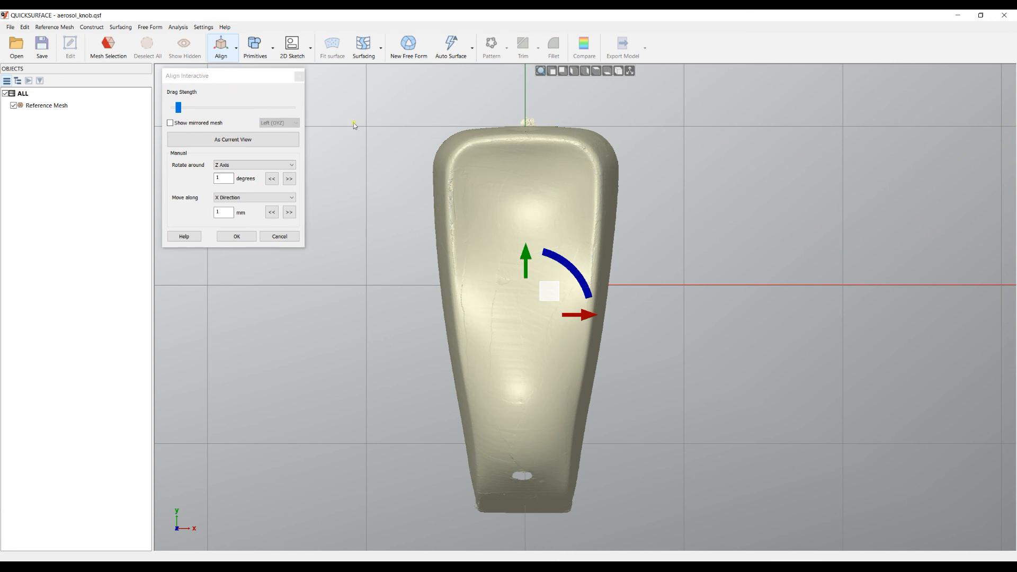